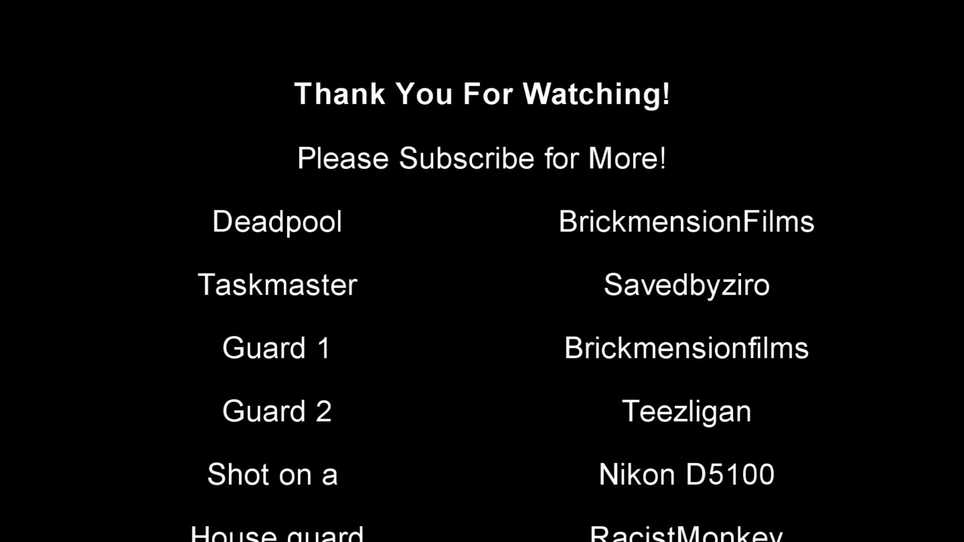
{"action": "scroll", "scroll_direction": "down", "scroll_amount": 3}
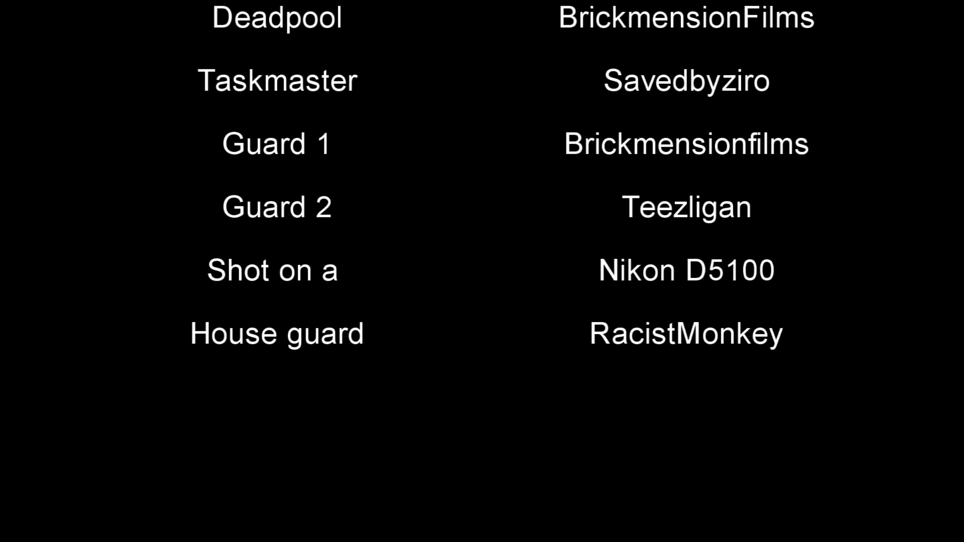